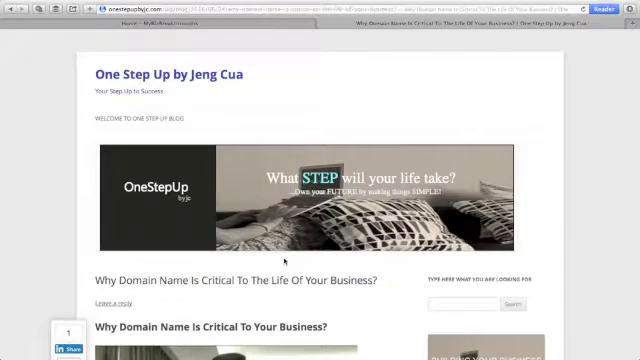
Step: Go to Plugins > Add New and search for 'Floating social sidebar'
scroll("down", 3)
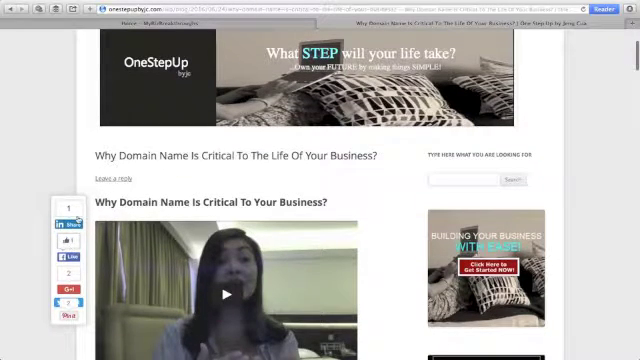
scroll("down", 3)
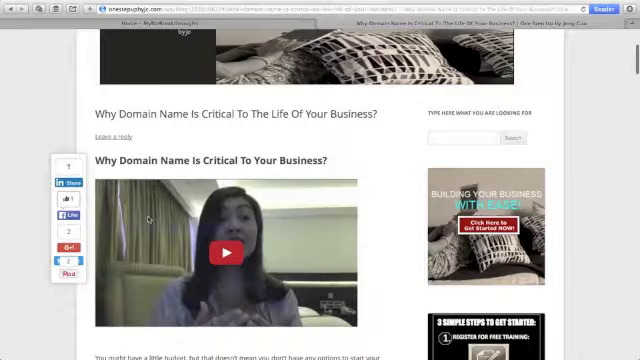
scroll("down", 3)
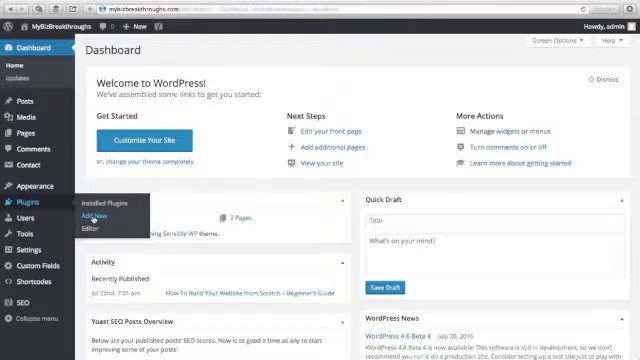
left_click(50, 212)
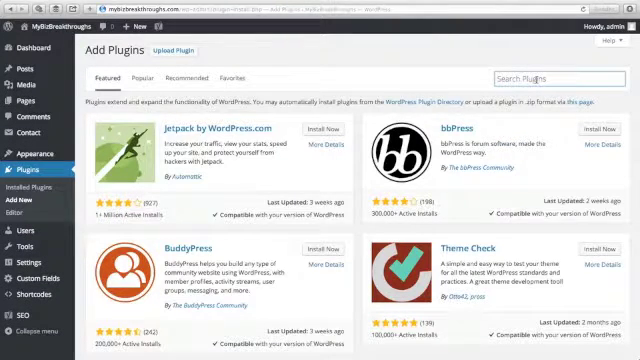
type("Floating social s")
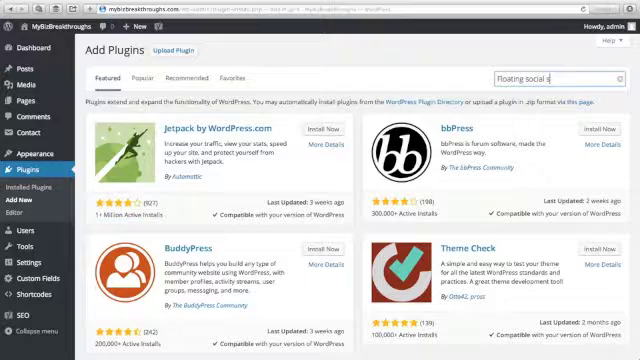
type("idebar")
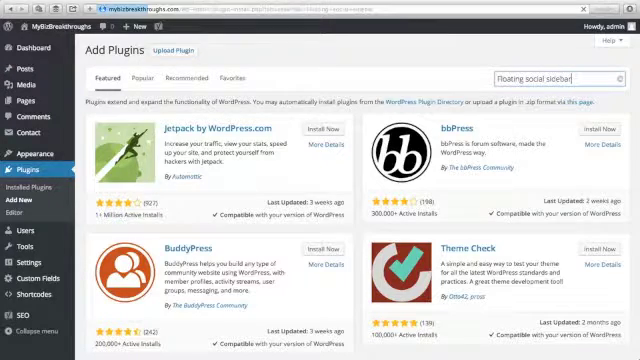
Step: Run the search and install Custom Share Buttons with Floating Sidebar from the results
key("enter")
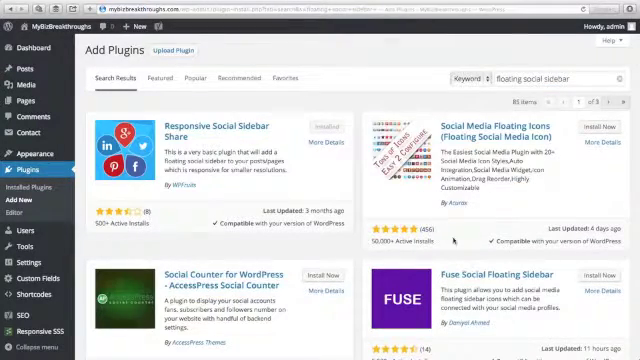
scroll("down", 3)
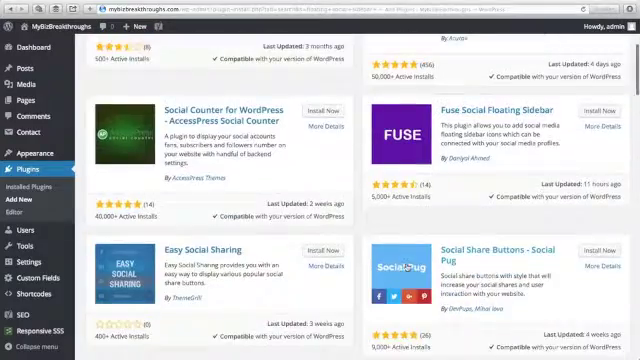
scroll("down", 3)
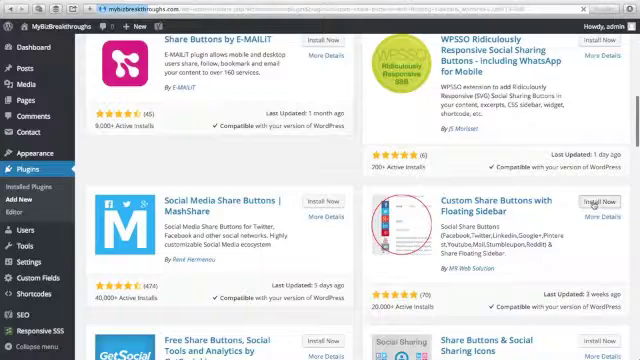
left_click(596, 200)
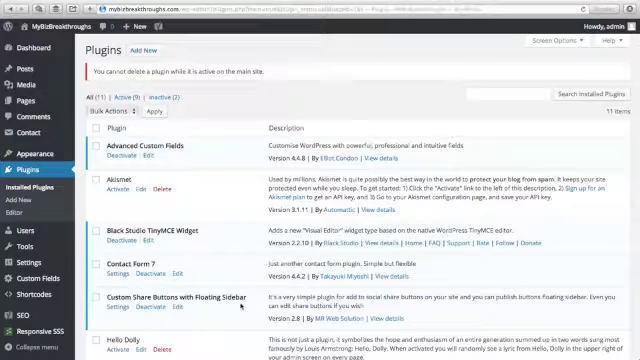
mouse_move(356, 320)
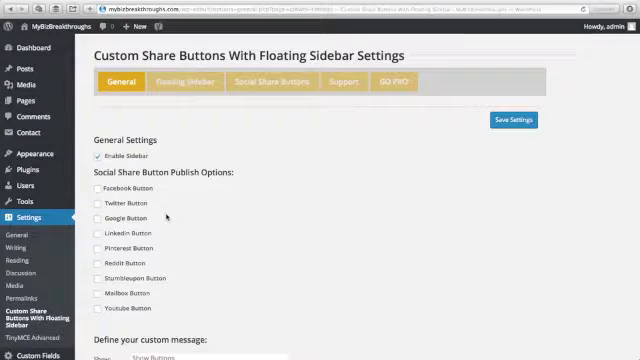
Step: Tick the Facebook and Twitter share buttons in the General settings
left_click(100, 188)
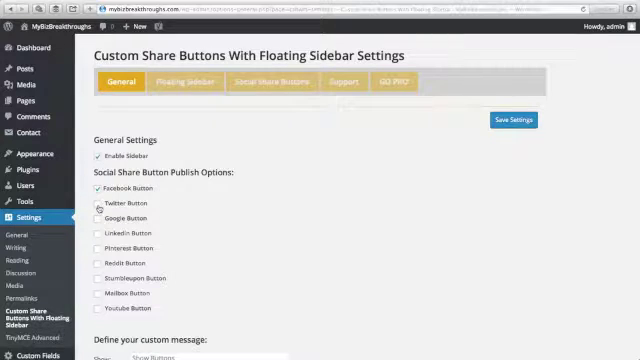
left_click(96, 204)
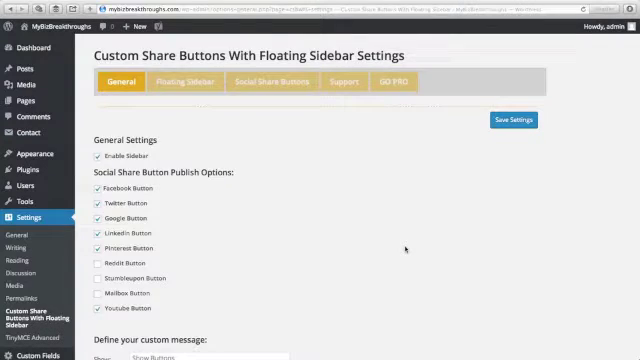
scroll("down", 3)
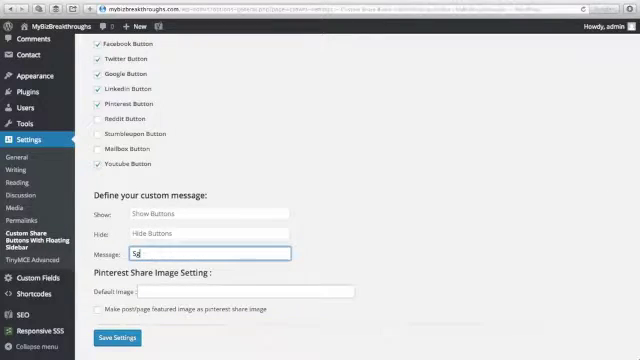
Step: Enter 'Share with your friends' as the custom share message and save the settings
type("Share with your friends")
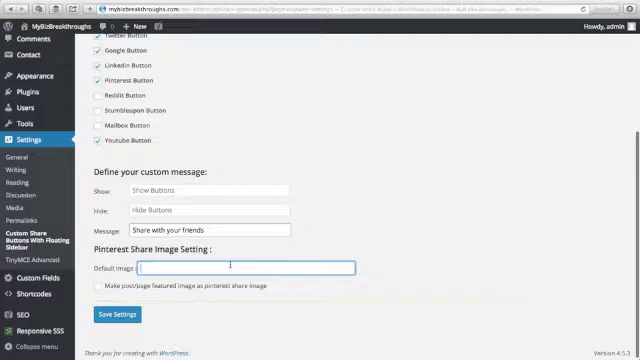
scroll("up", 3)
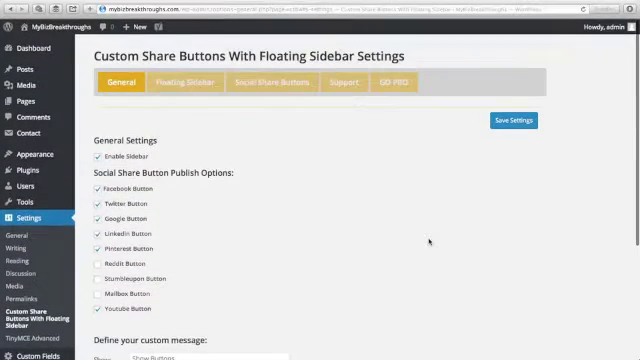
scroll("down", 3)
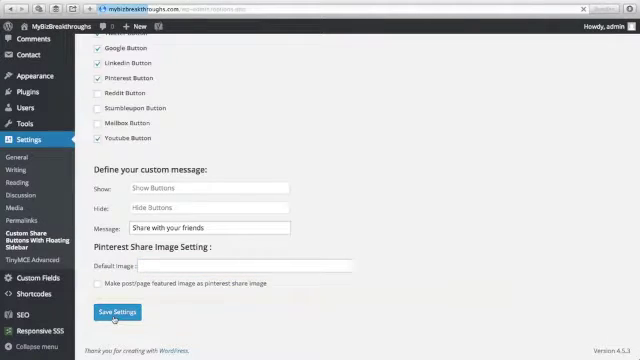
left_click(116, 312)
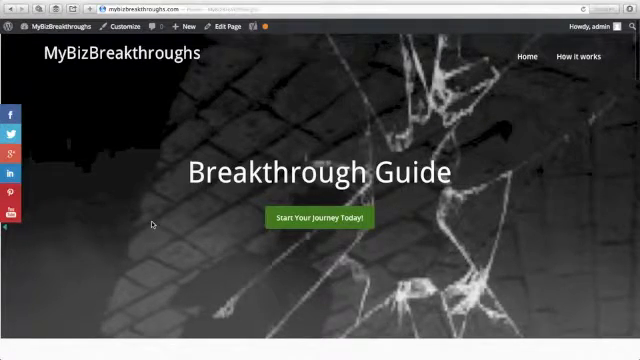
Step: Scroll the live MyBizBreakthroughs homepage with the floating share icons on its left edge
scroll("down", 3)
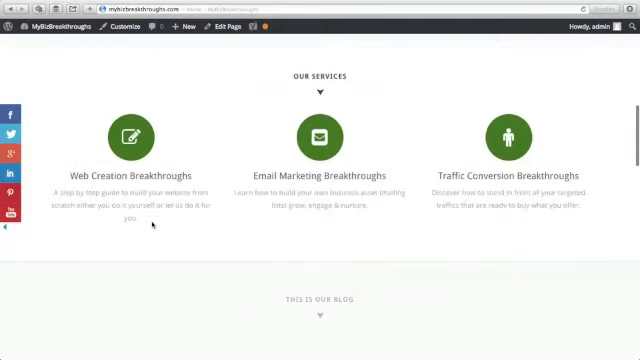
scroll("down", 3)
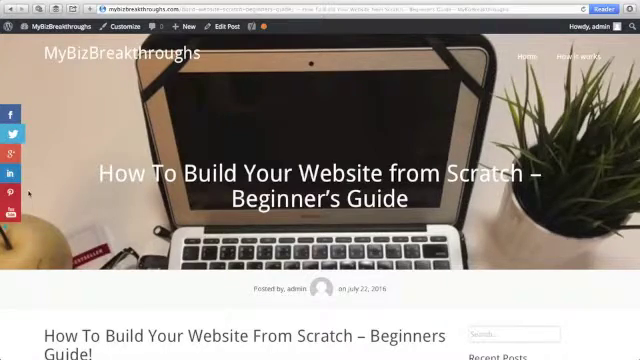
Step: Scroll down the blog post to confirm the floating share icons follow the content
scroll("down", 3)
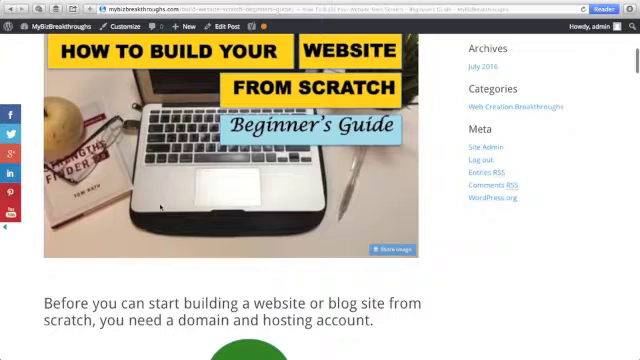
scroll("down", 3)
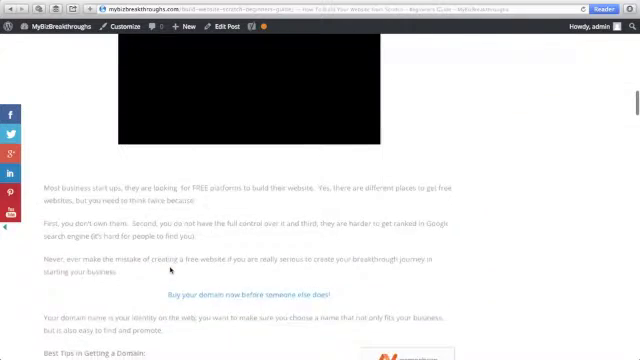